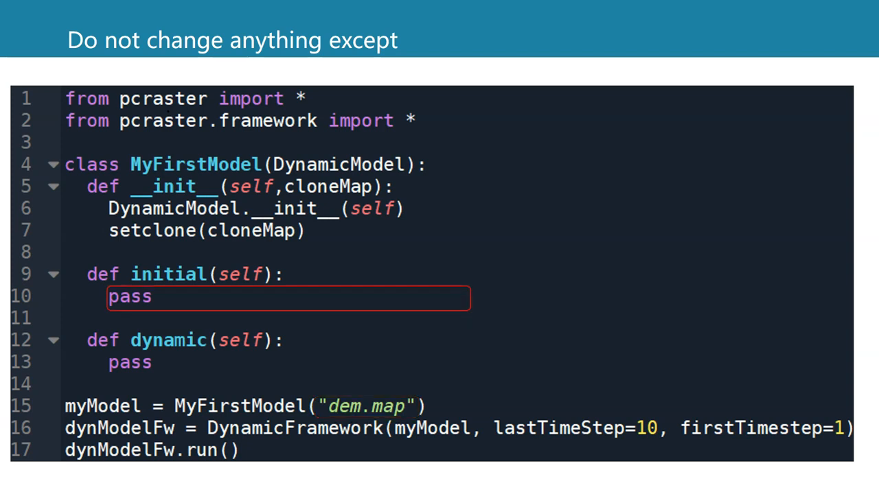
# Advance the animation so the red outline marks the pass on line 13 in dynamic.
pyautogui.click(130, 363)
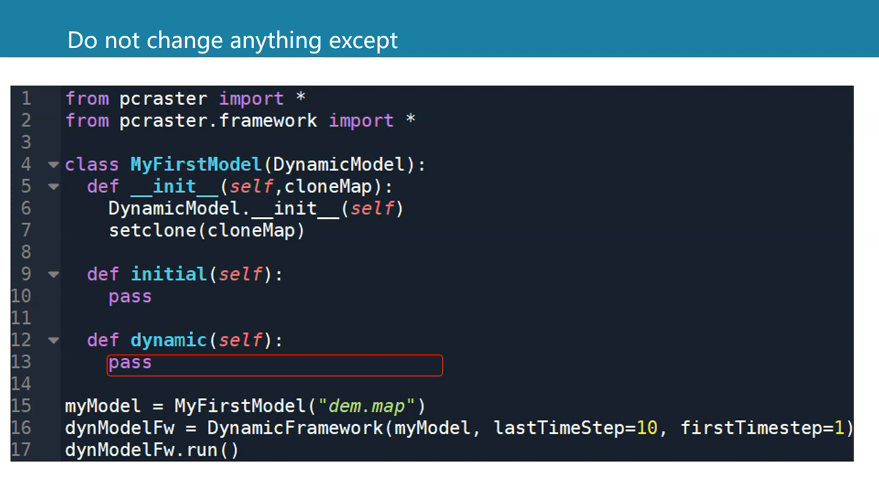
pyautogui.press('Right')
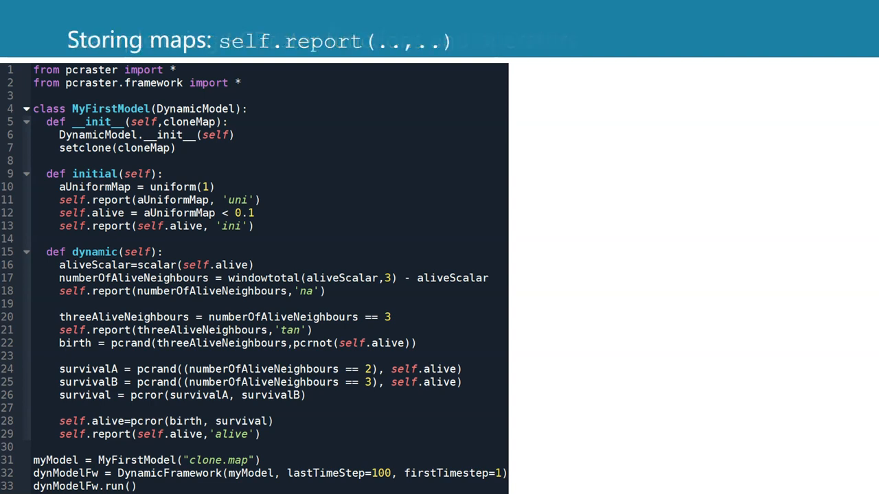